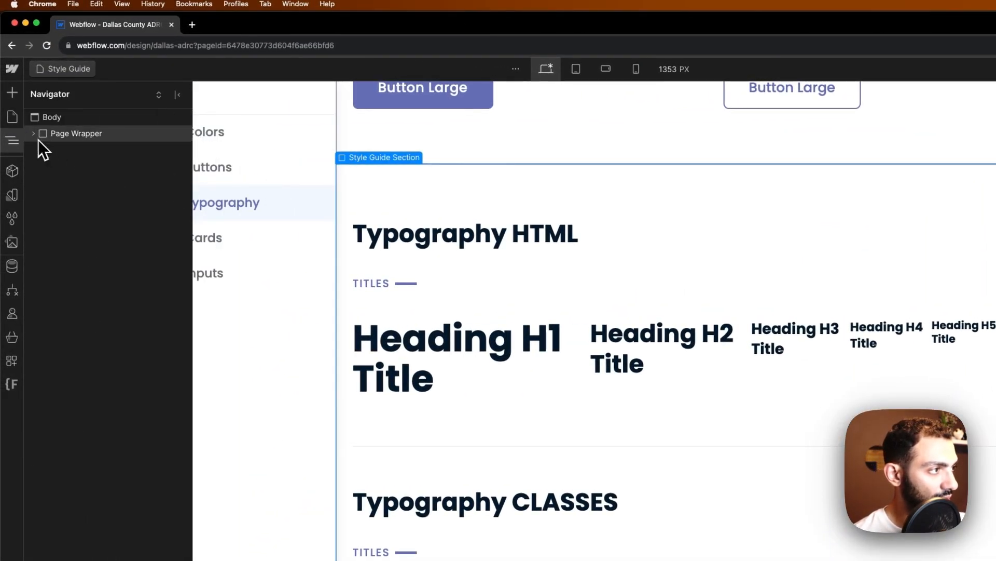
Step: Select the bottom section inside Page Wrapper and give it a Section 3 class
{"action": "left_click", "coordinate": [11, 92]}
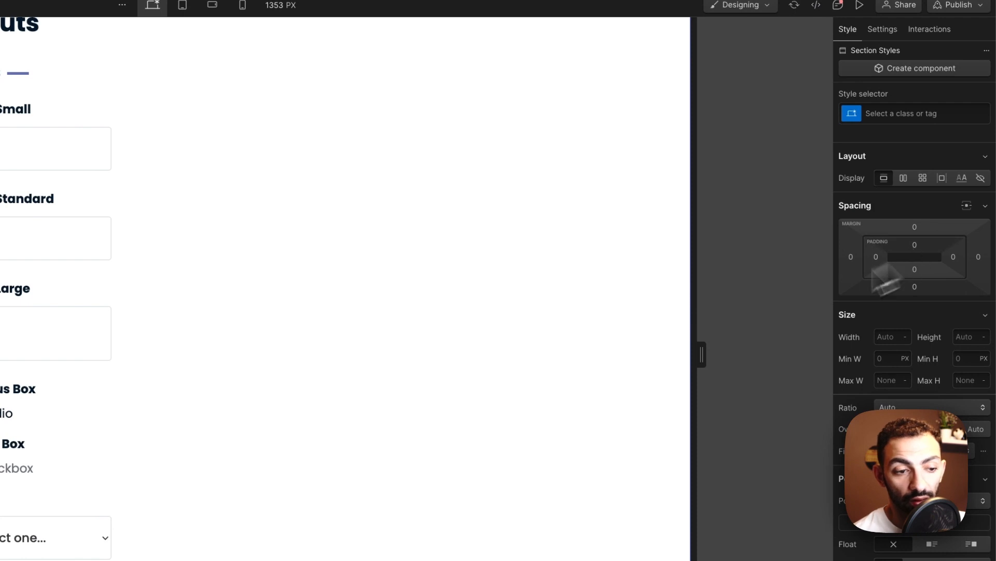
{"action": "left_click", "coordinate": [916, 114]}
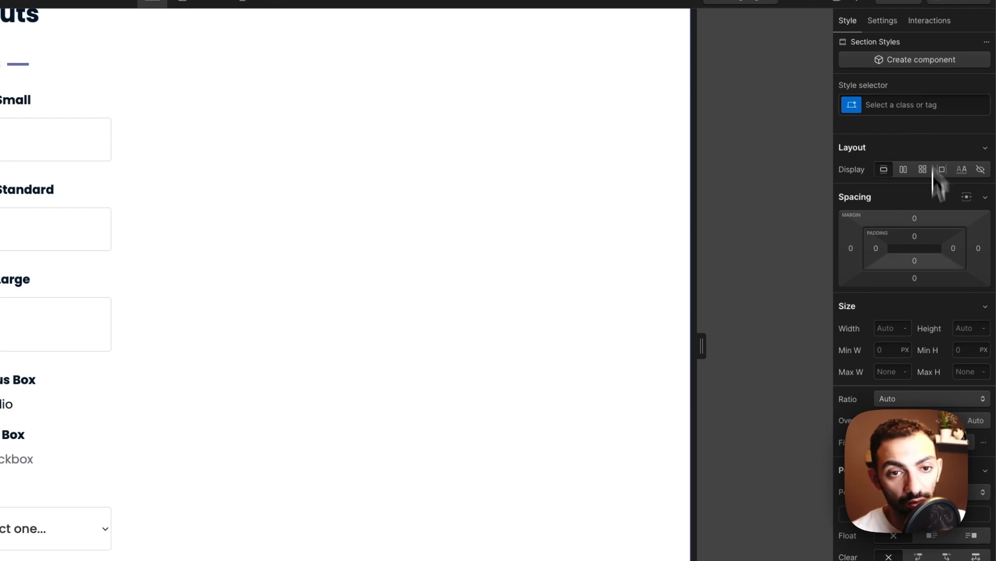
{"action": "mouse_move", "coordinate": [915, 259]}
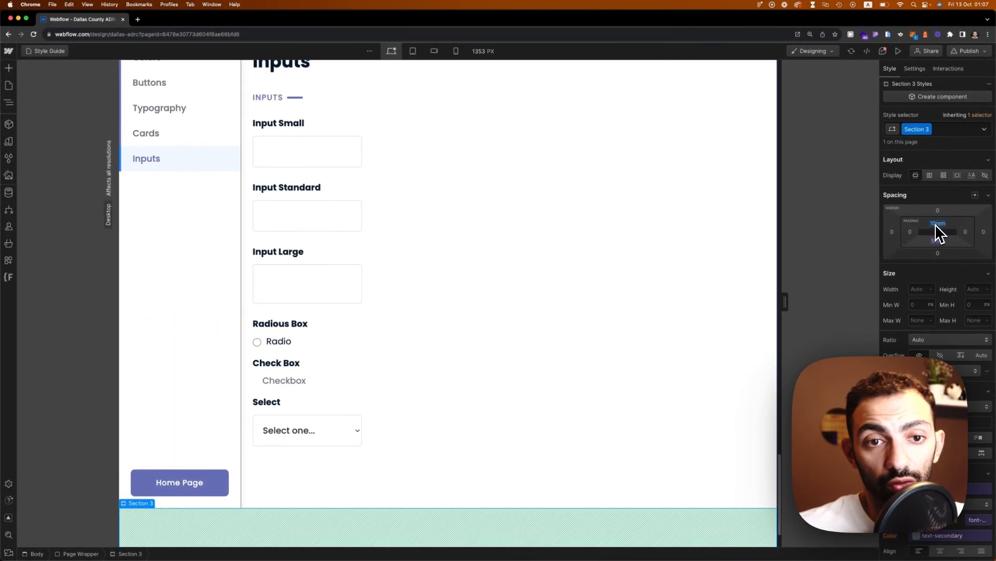
Step: Bind the section's padding to the vertical-medium variable
{"action": "scroll", "scroll_direction": "down", "scroll_amount": 3}
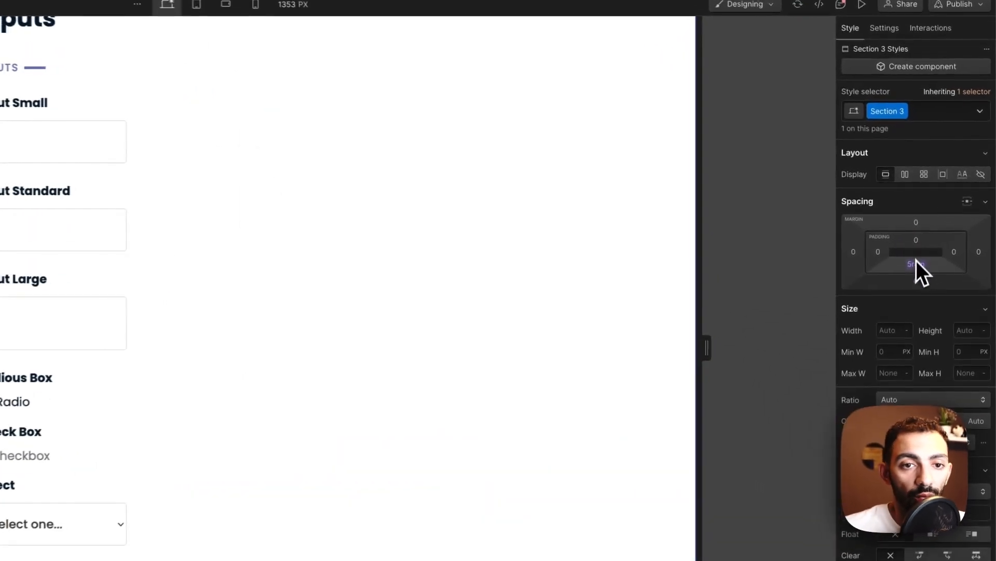
{"action": "left_click", "coordinate": [928, 111]}
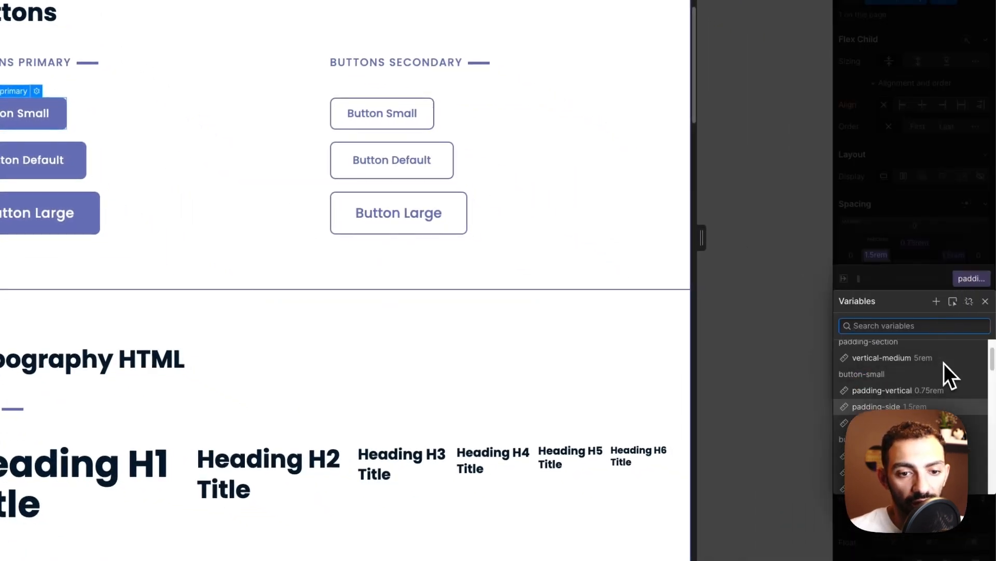
Step: Bind the small button's padding to the button-small padding-vertical and padding-side variables
{"action": "scroll", "scroll_direction": "down", "scroll_amount": 3}
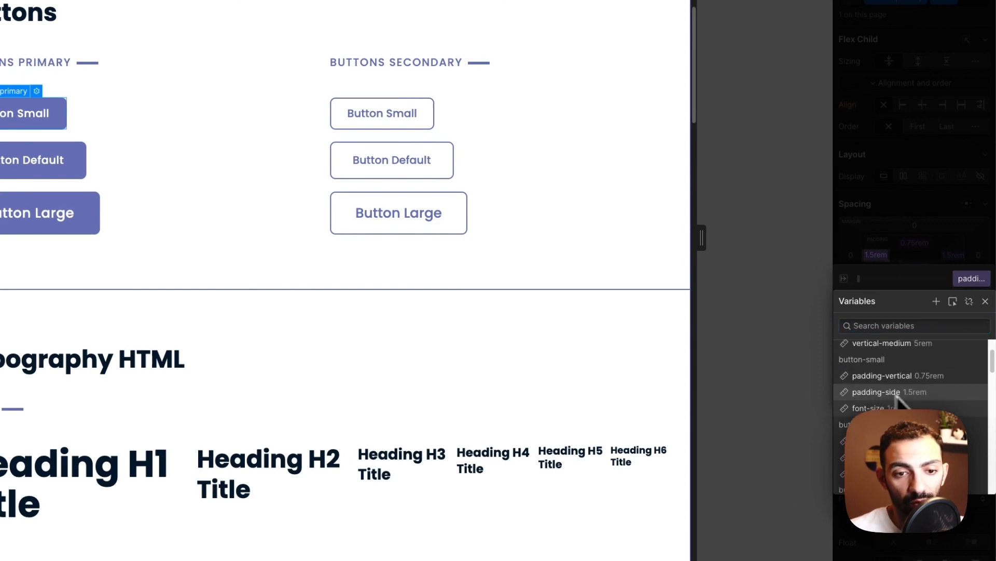
{"action": "left_click", "coordinate": [382, 114]}
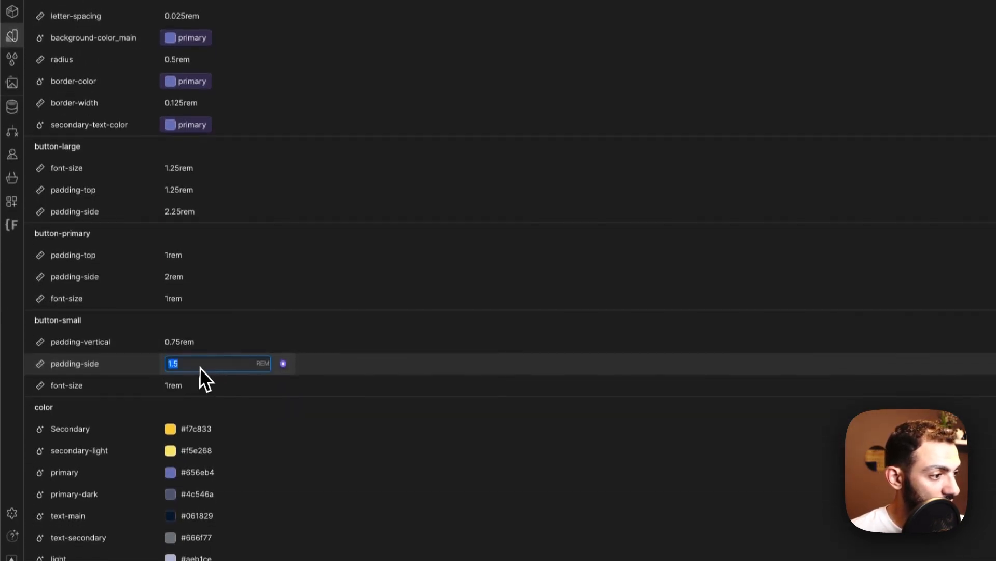
{"action": "scroll", "scroll_direction": "down", "scroll_amount": 3}
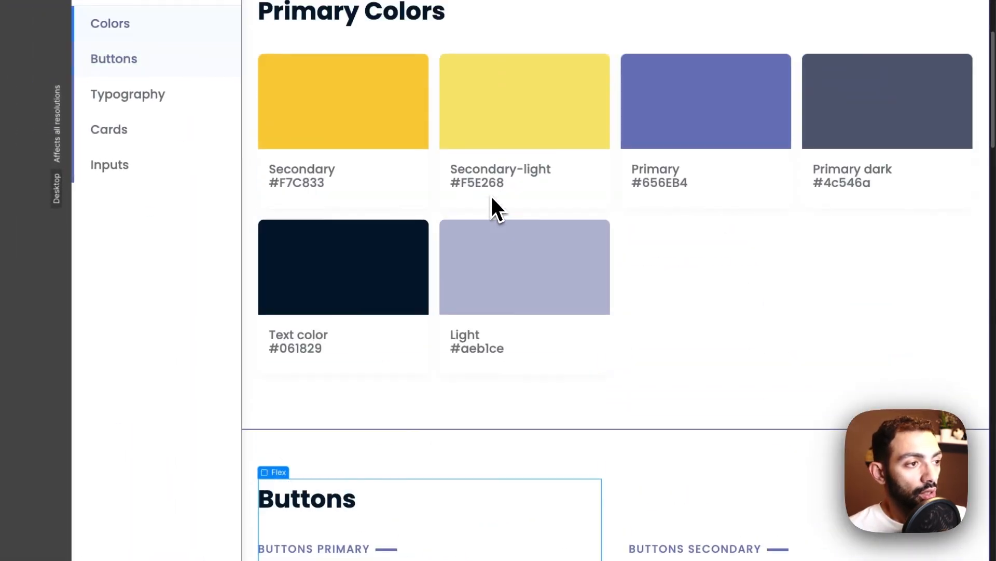
Step: Add a text block under Typography HTML with its font bound to font_main-body
{"action": "scroll", "scroll_direction": "down", "scroll_amount": 3}
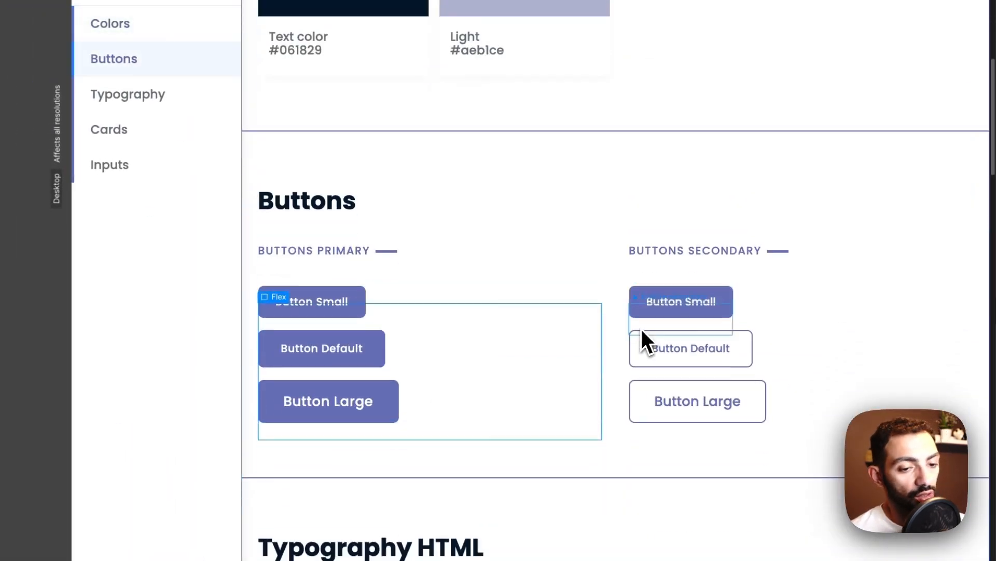
{"action": "scroll", "scroll_direction": "down", "scroll_amount": 3}
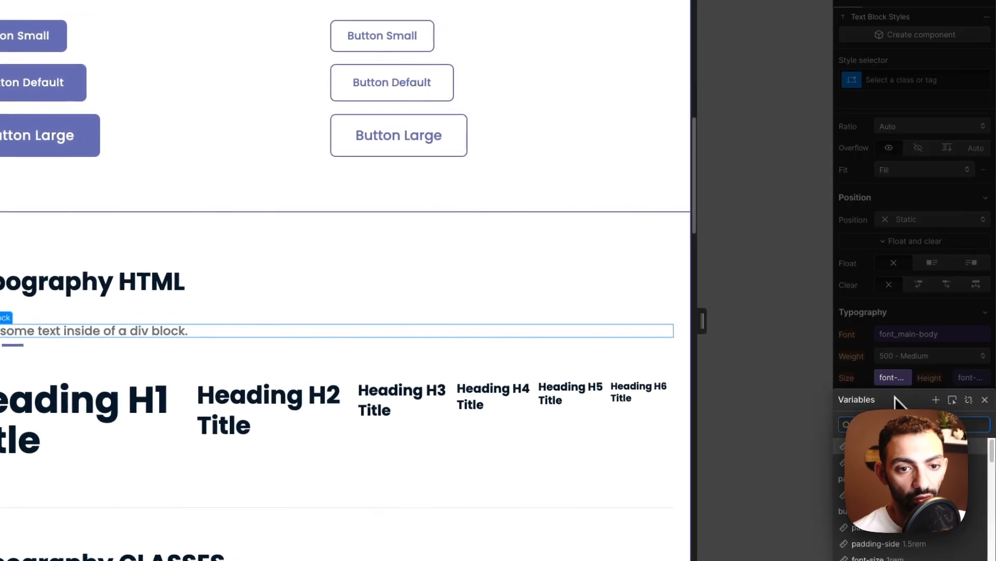
Step: Bind the text block's size and line height to h1 variables, weight 700 Bold, colour text-main
{"action": "scroll", "scroll_direction": "down", "scroll_amount": 3}
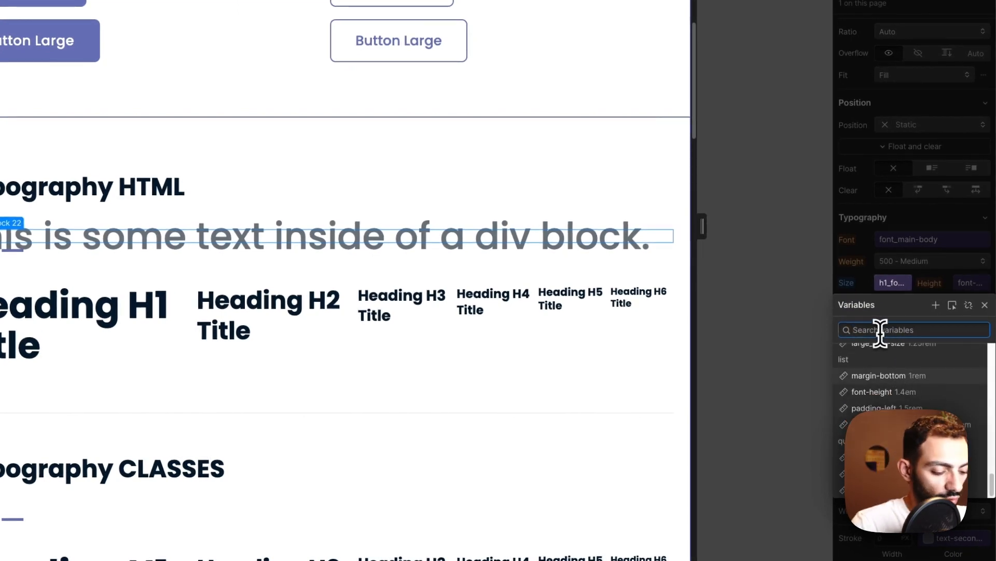
{"action": "type", "text": "h1"}
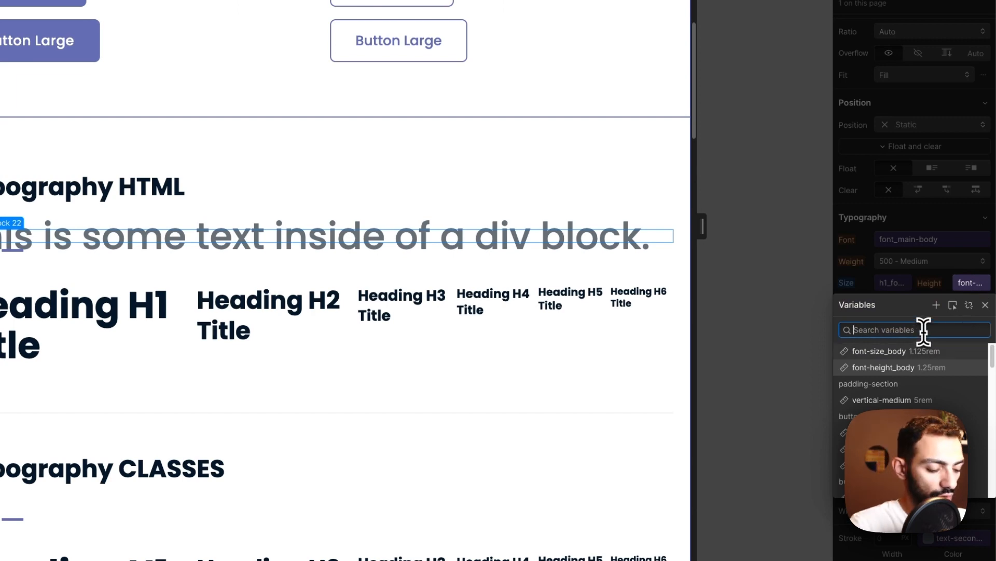
{"action": "type", "text": "h1"}
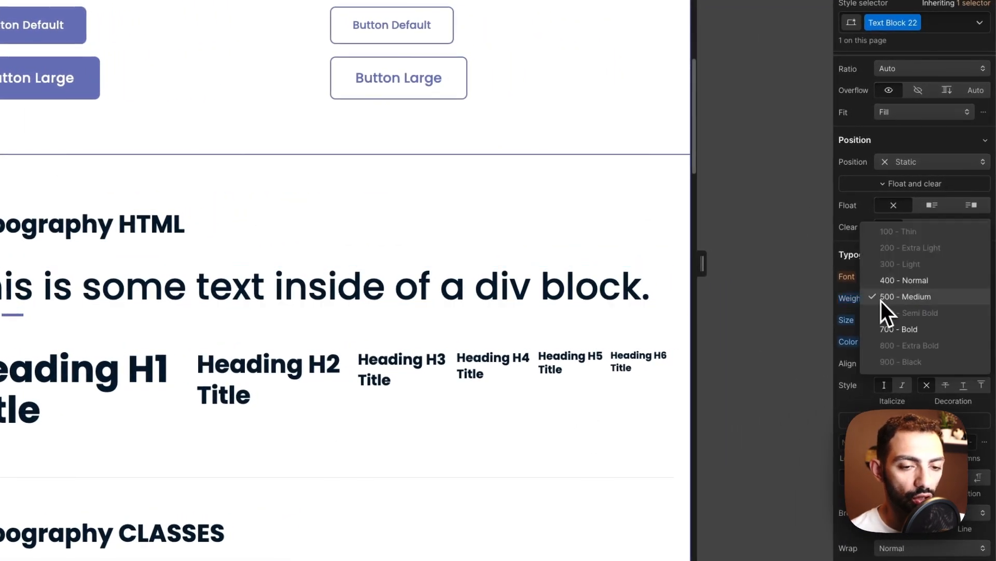
{"action": "left_click", "coordinate": [900, 329]}
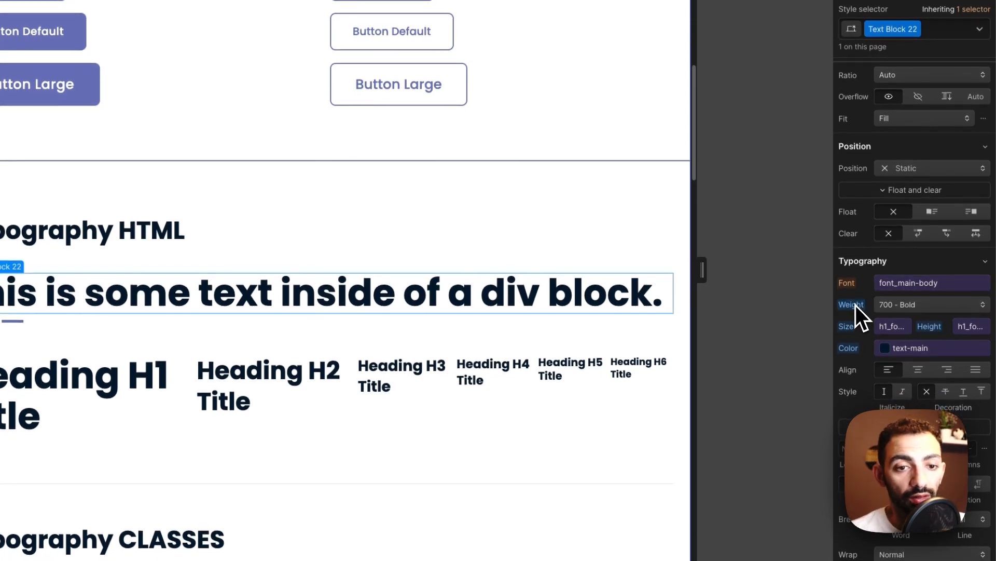
Step: Preview the page and scroll through the Typography examples down to the lists
{"action": "left_click", "coordinate": [930, 304]}
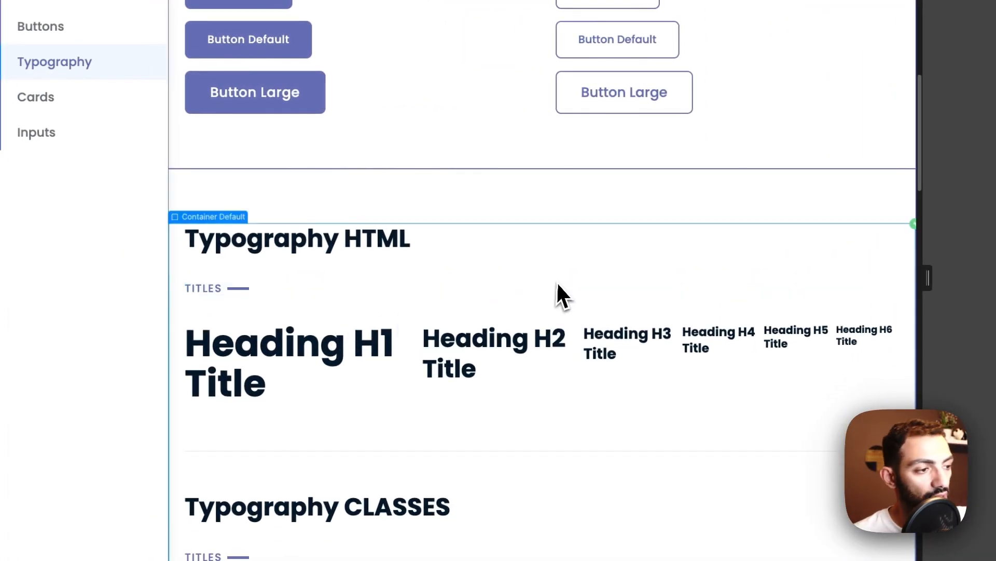
{"action": "scroll", "scroll_direction": "down", "scroll_amount": 3}
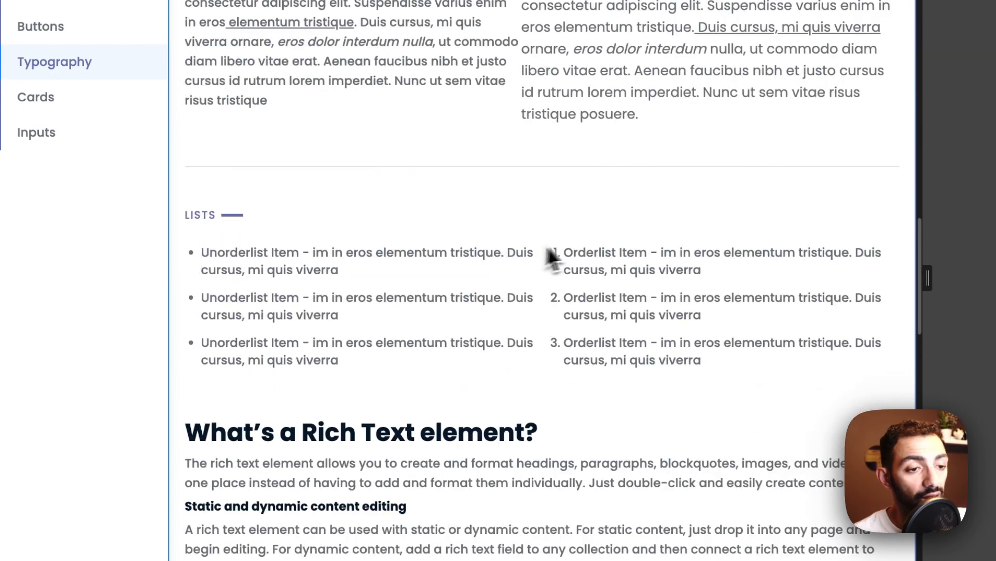